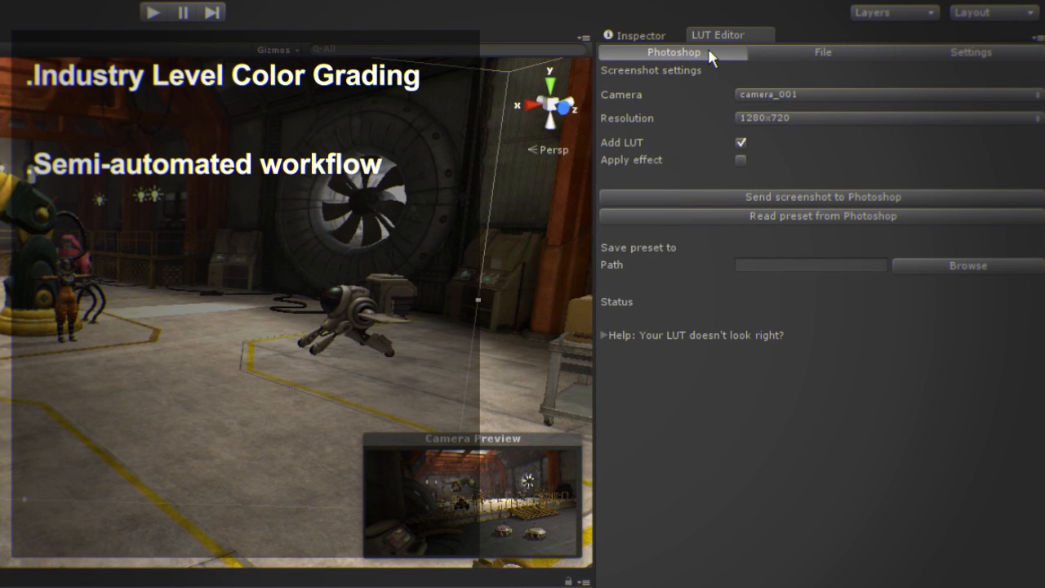
# Bring up the Amplify Color window and select camera_001 under Cameras in the Hierarchy
pyautogui.click(821, 51)
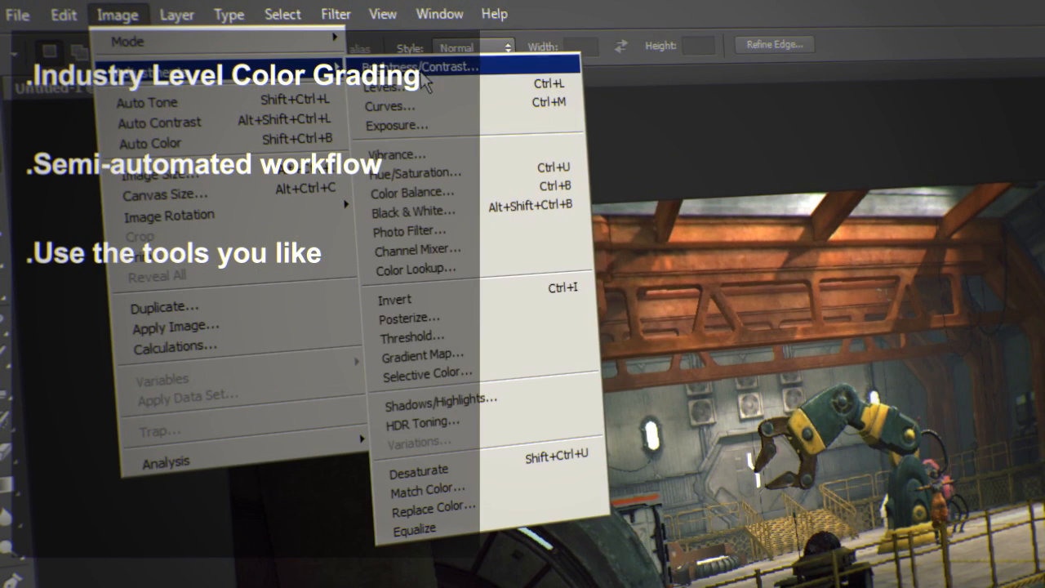
pyautogui.moveTo(408, 108)
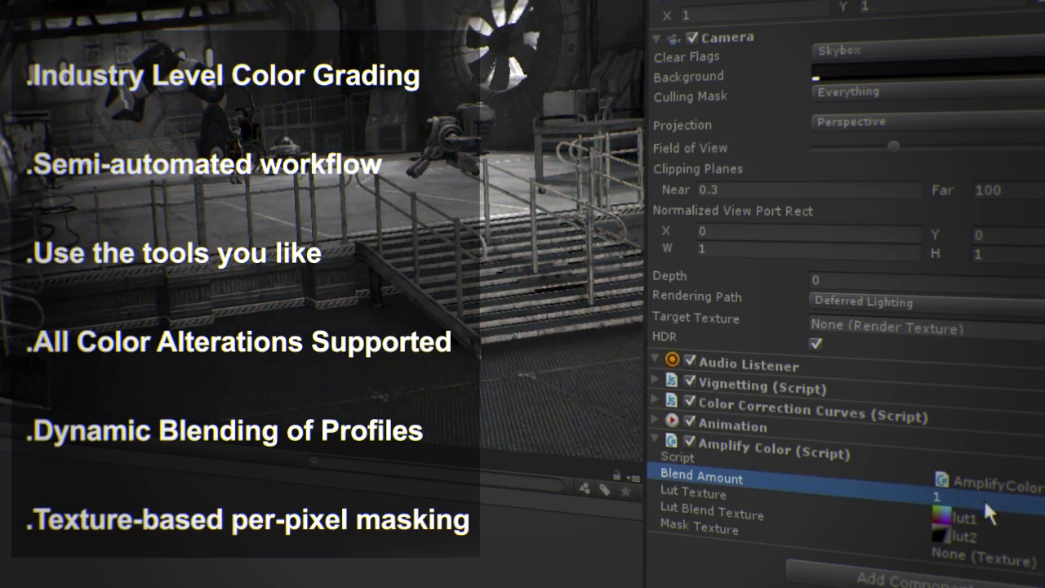
pyautogui.moveTo(947, 497); pyautogui.dragTo(960, 496)
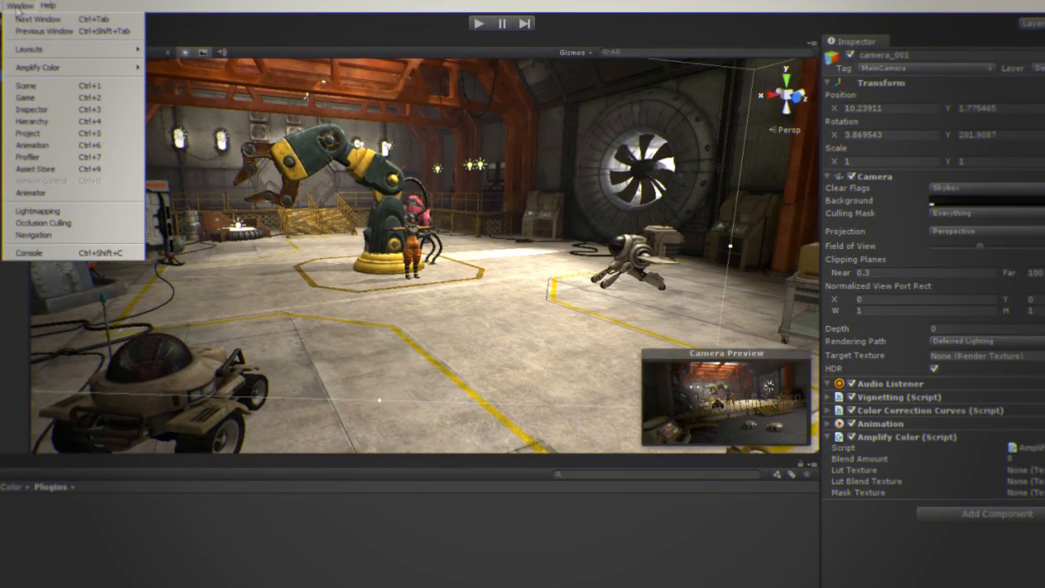
pyautogui.moveTo(73, 66)
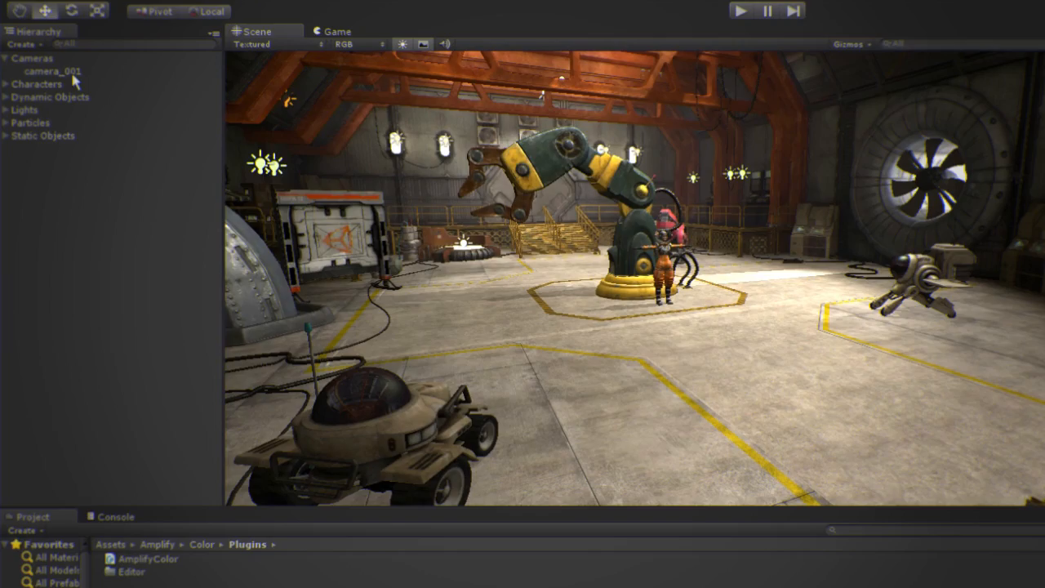
pyautogui.click(52, 72)
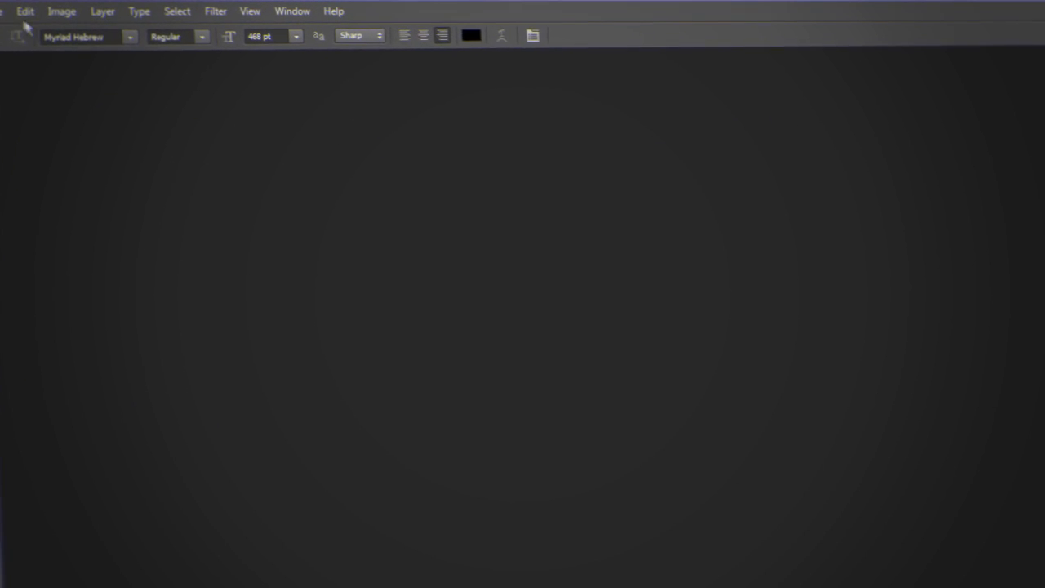
# Reach Photoshop's Remote Connections settings from the Edit menu
pyautogui.click(24, 9)
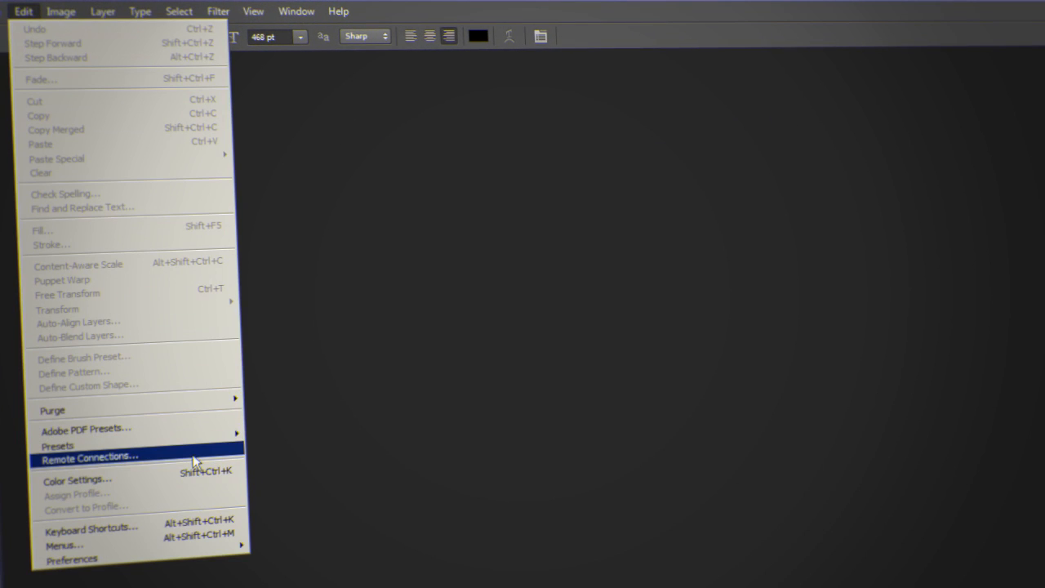
pyautogui.click(90, 455)
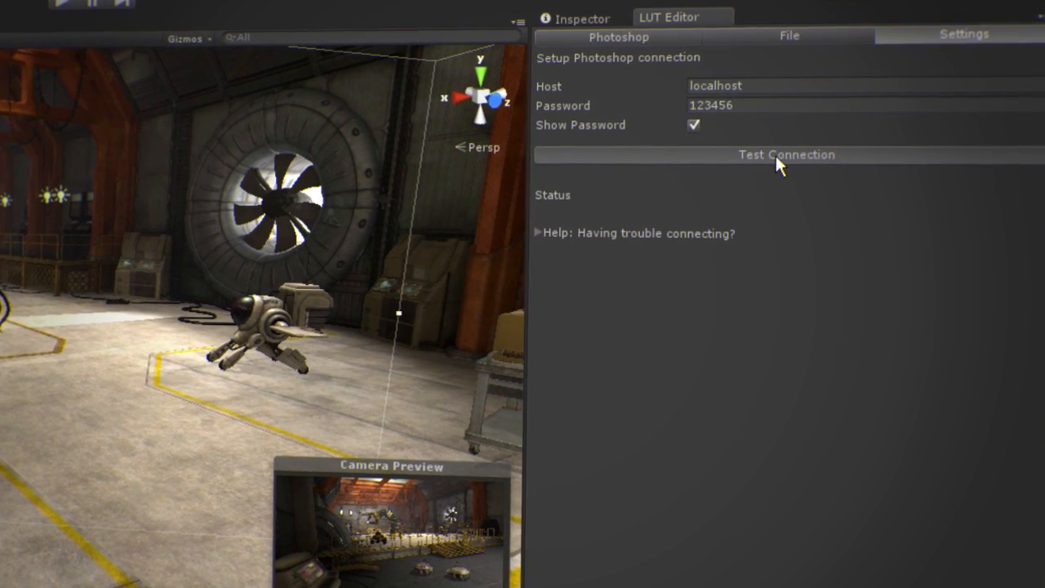
# Test the LUT editor's connection to Photoshop on localhost and confirm it succeeds
pyautogui.click(786, 153)
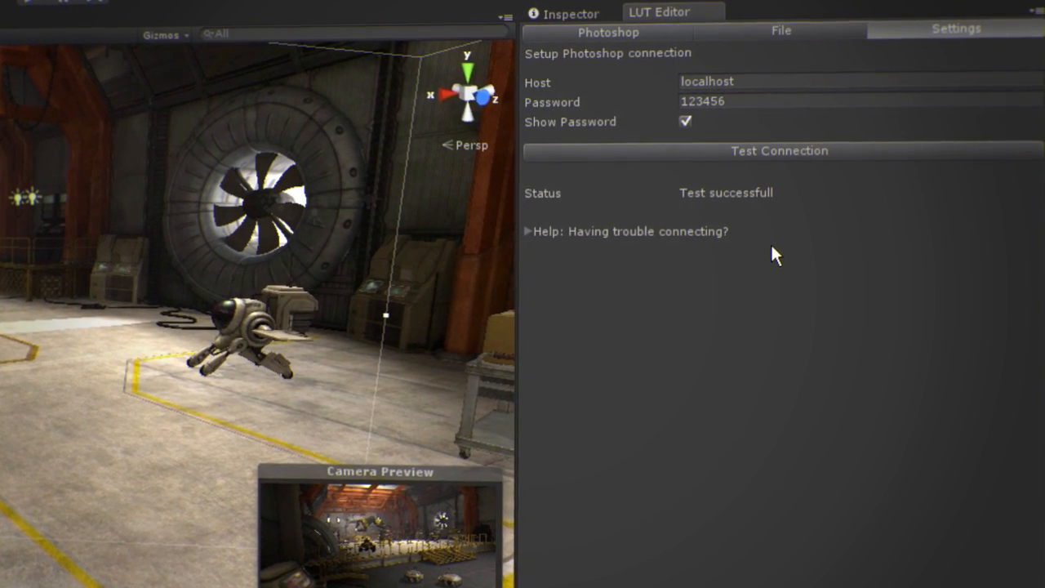
pyautogui.click(607, 31)
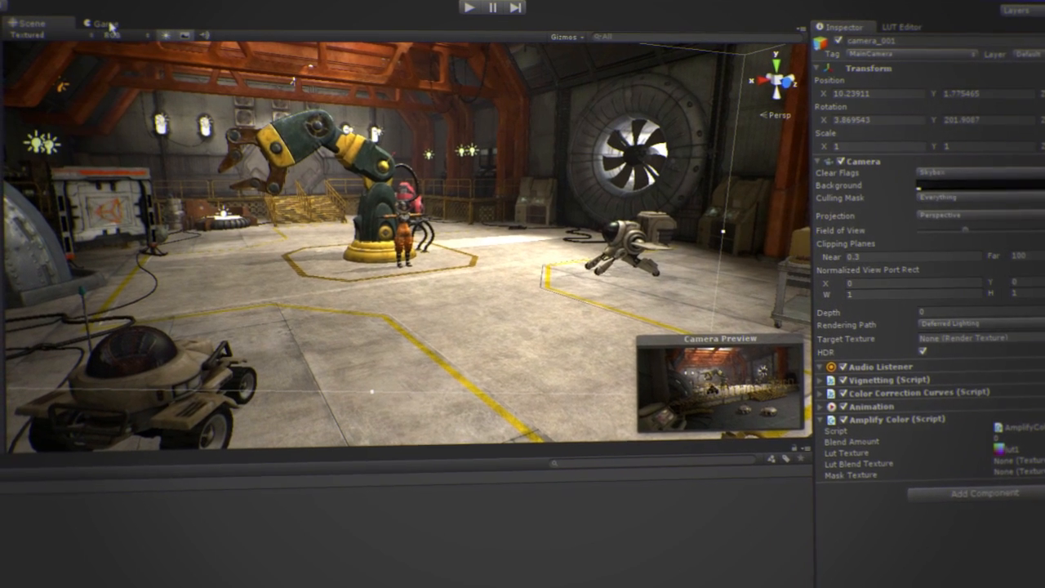
# Switch the viewport to the Game view to see the hangar through camera_001
pyautogui.click(104, 23)
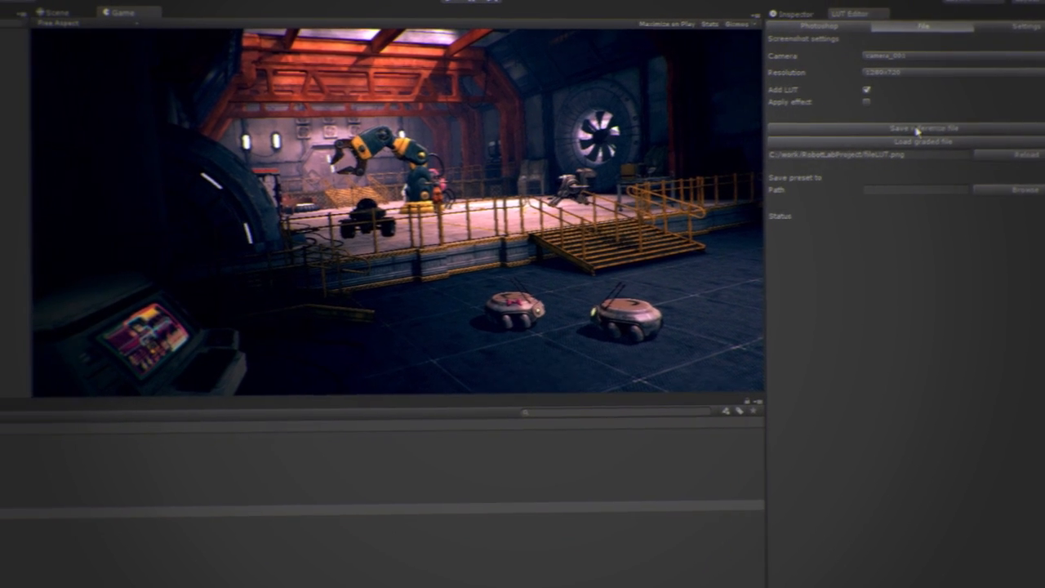
# Start saving the reference screenshot as reference.png in the RobotLabProject folder
pyautogui.click(921, 127)
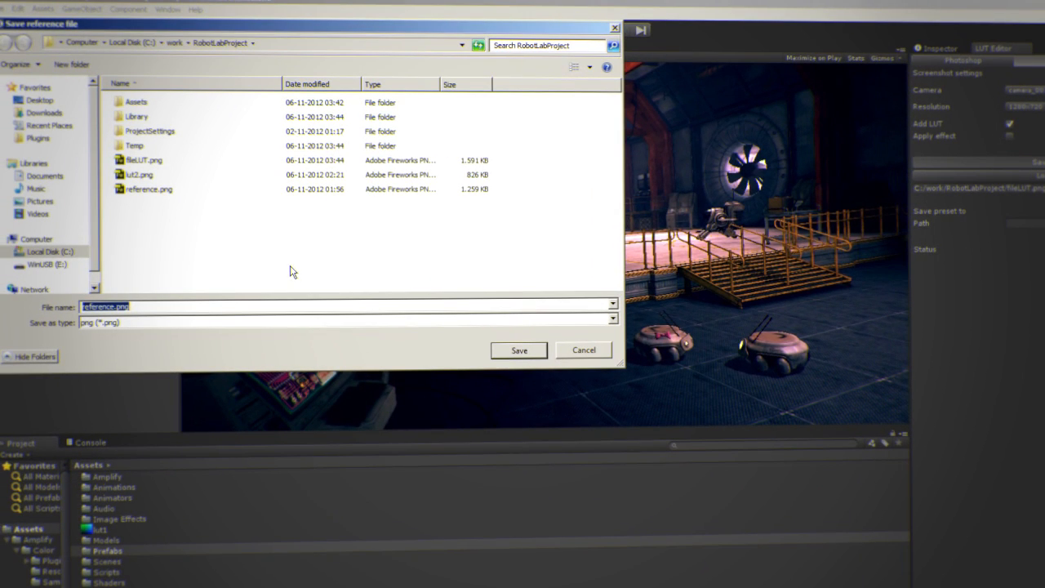
pyautogui.moveTo(204, 307)
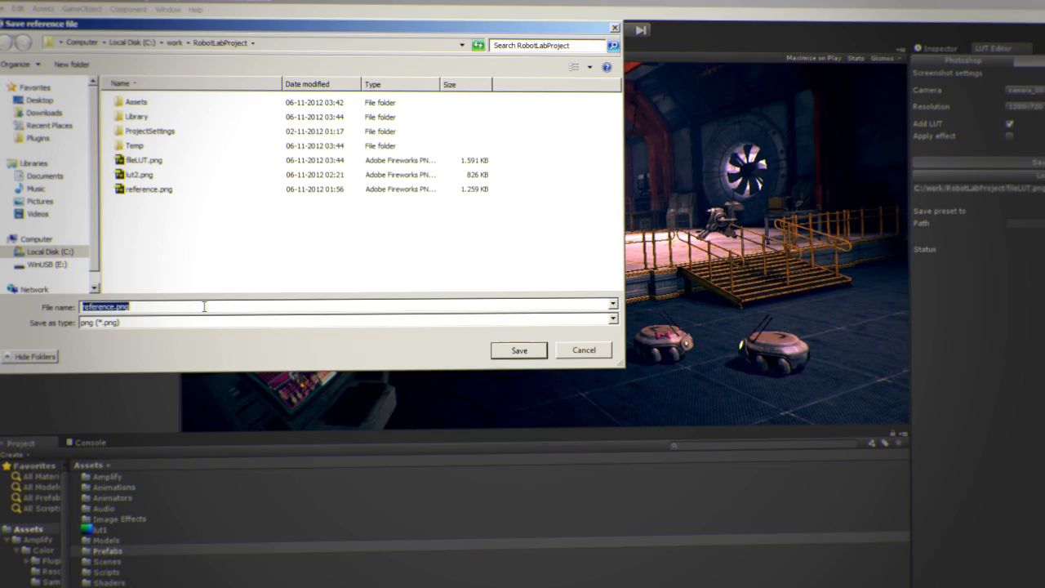